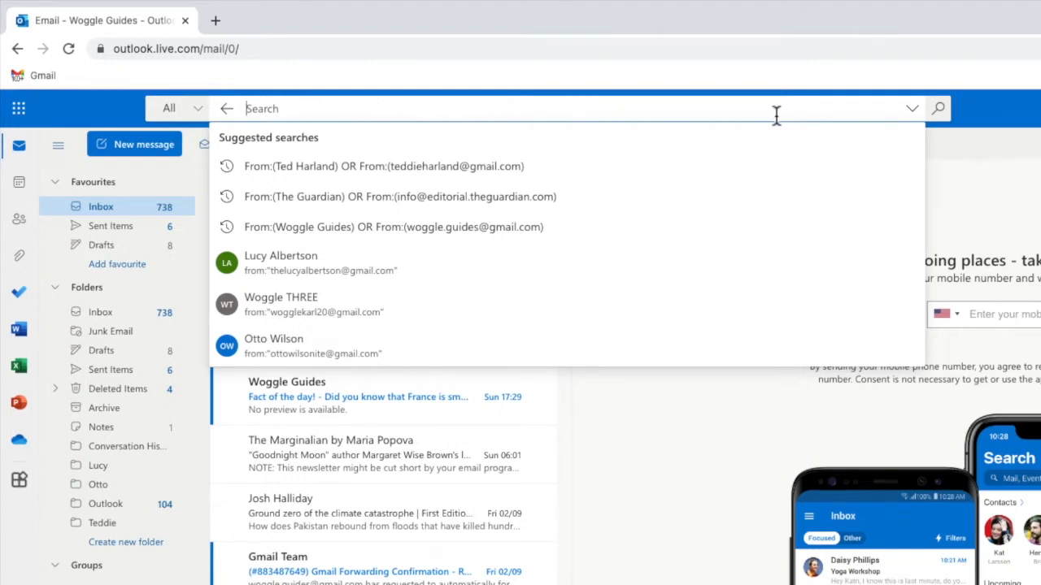
mouse_move(917, 124)
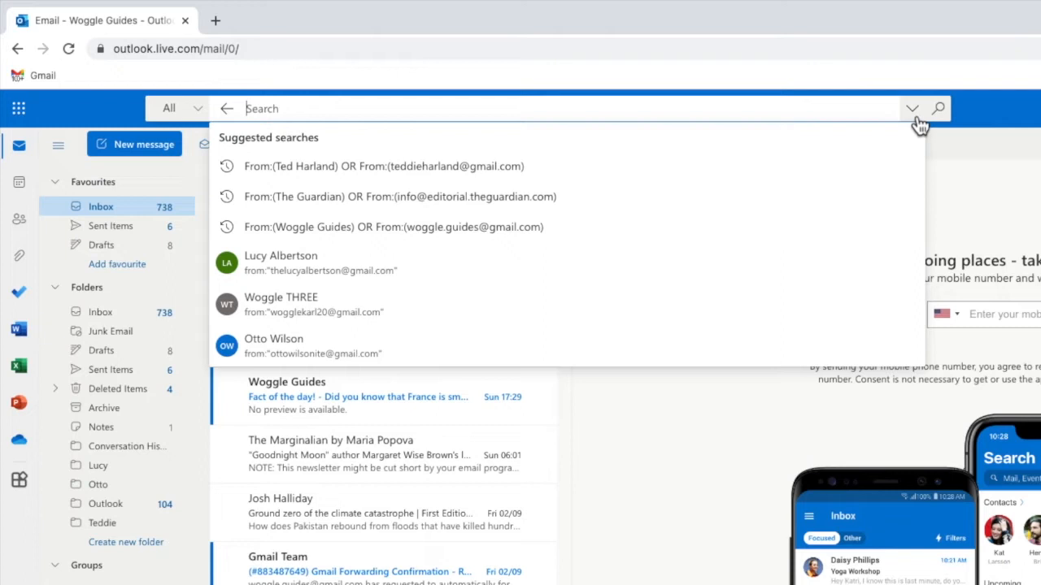
Step: Reveal the advanced search filters from the search bar's dropdown arrow
click(911, 108)
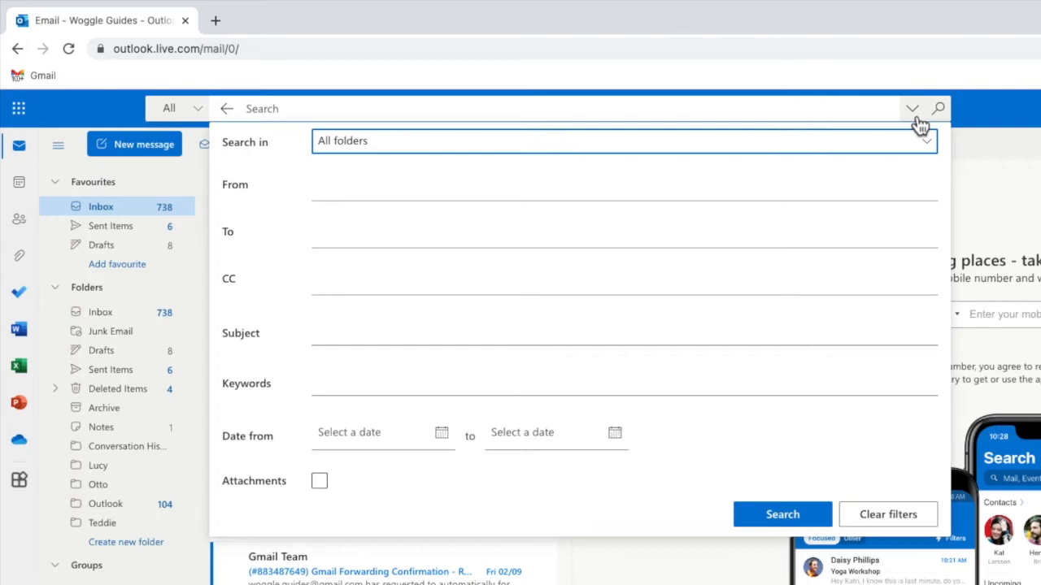
mouse_move(909, 155)
text(t)
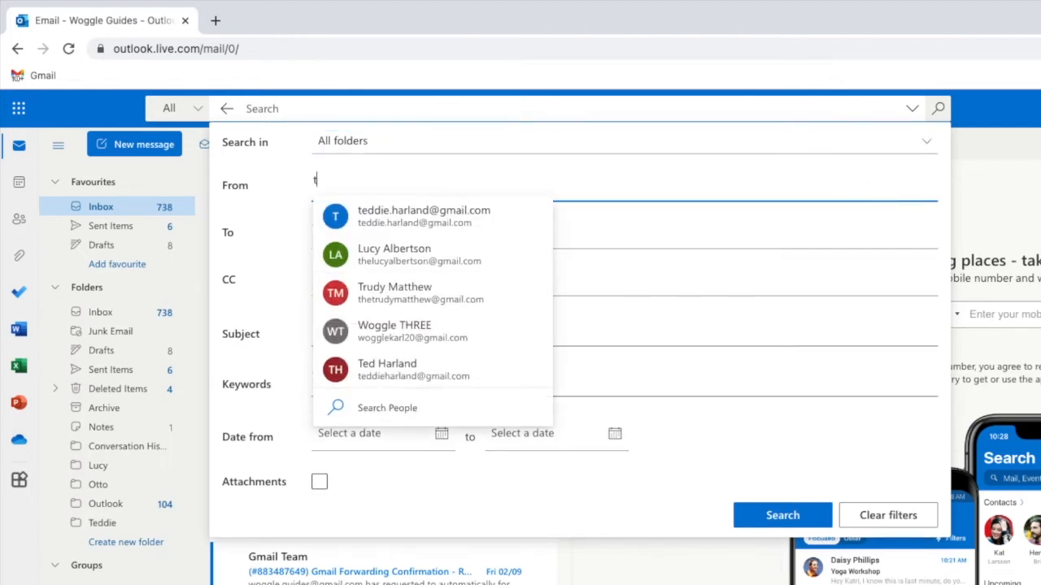
text(rud)
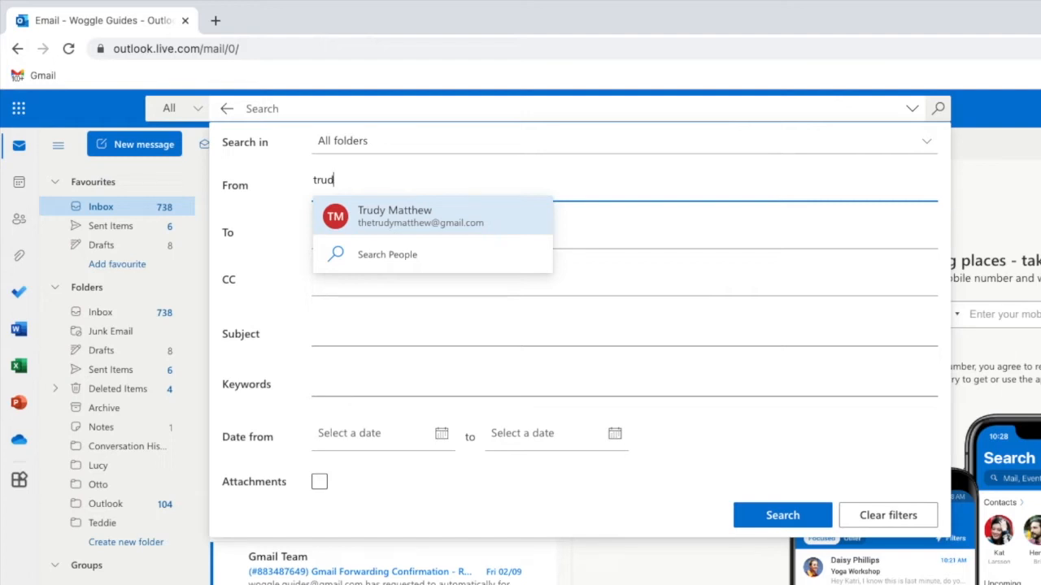
click(420, 216)
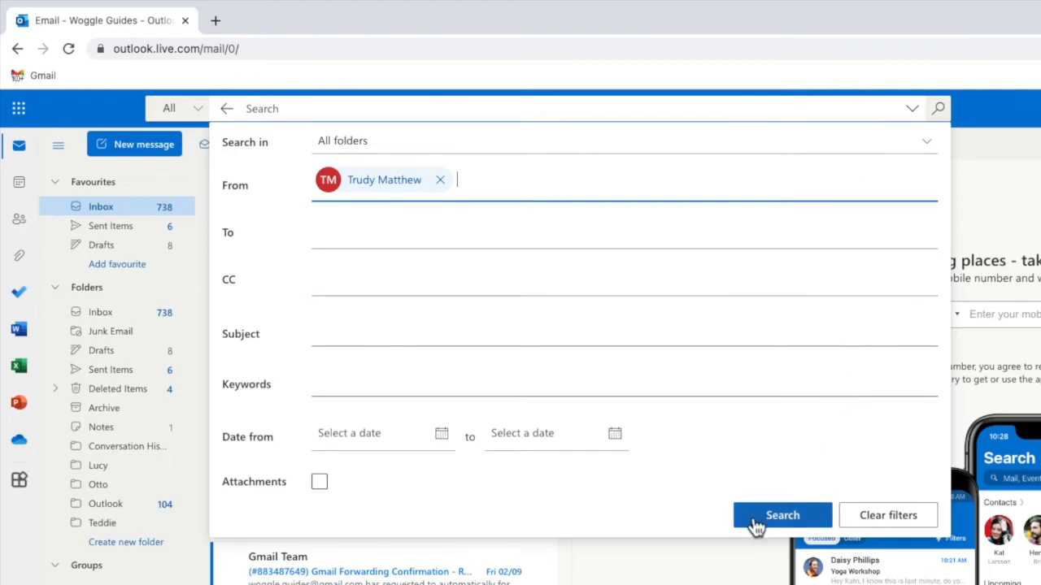
click(781, 515)
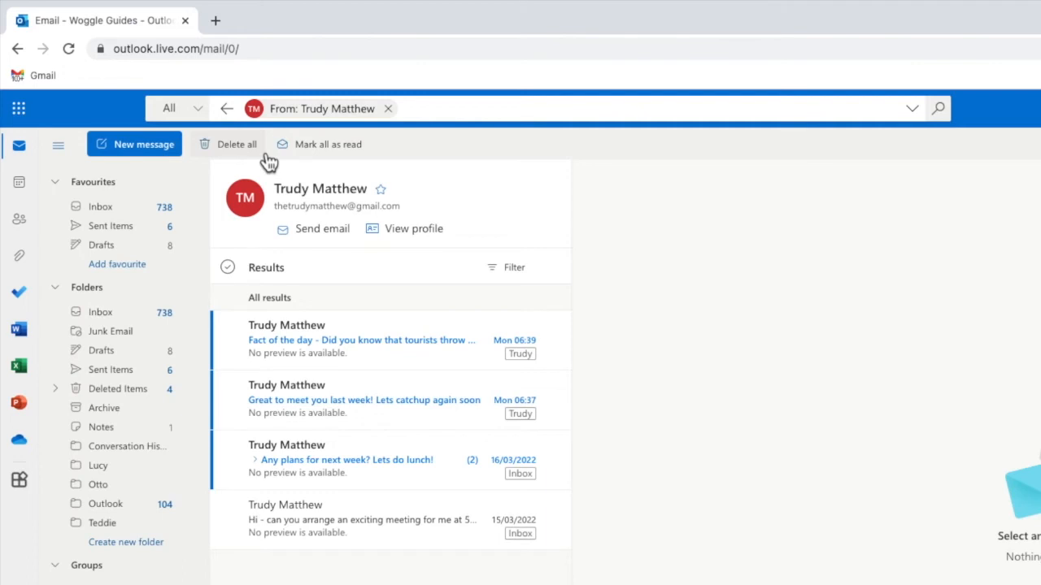
click(236, 144)
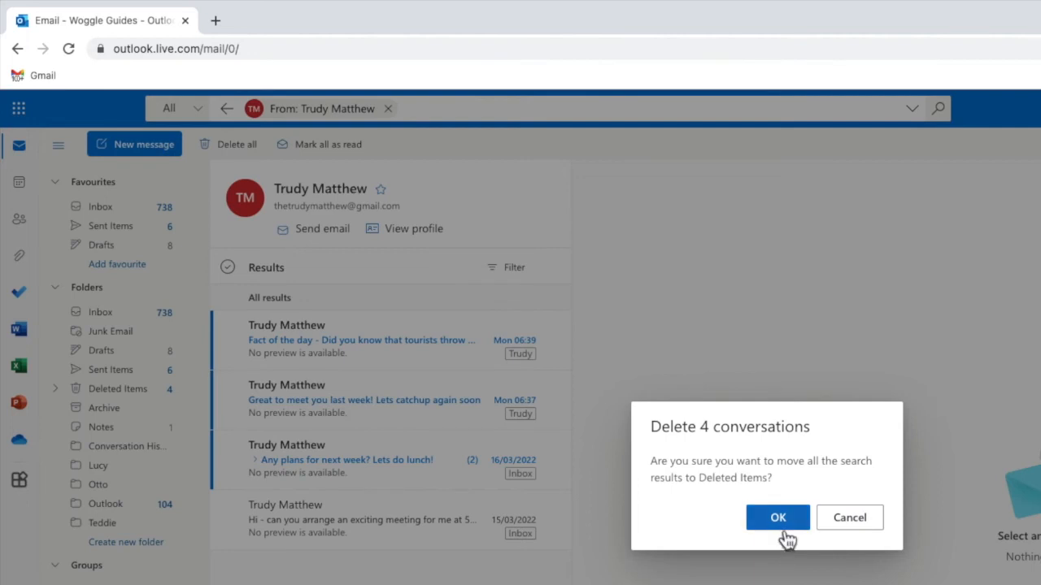
click(777, 517)
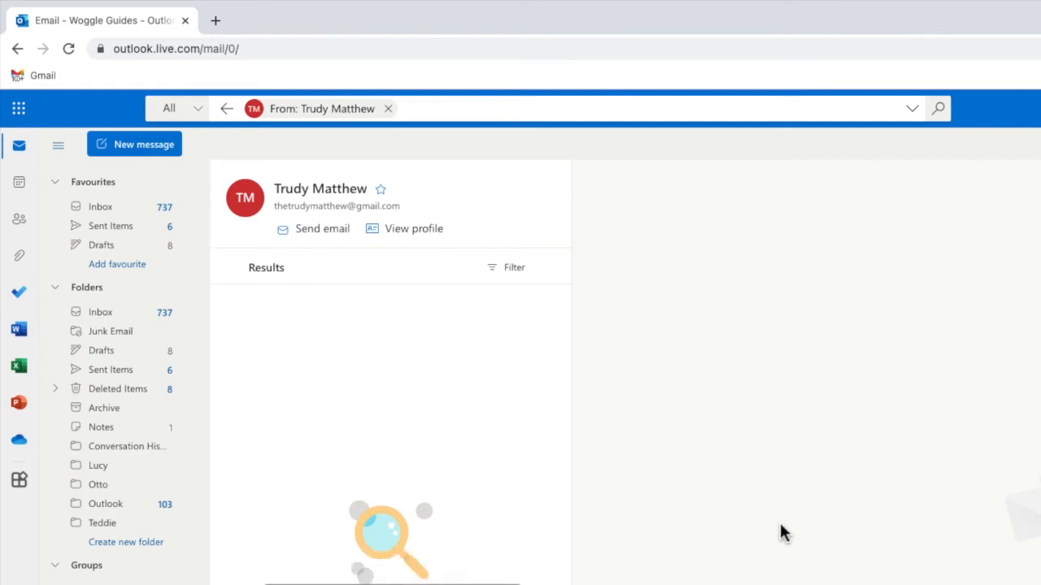
mouse_move(165, 456)
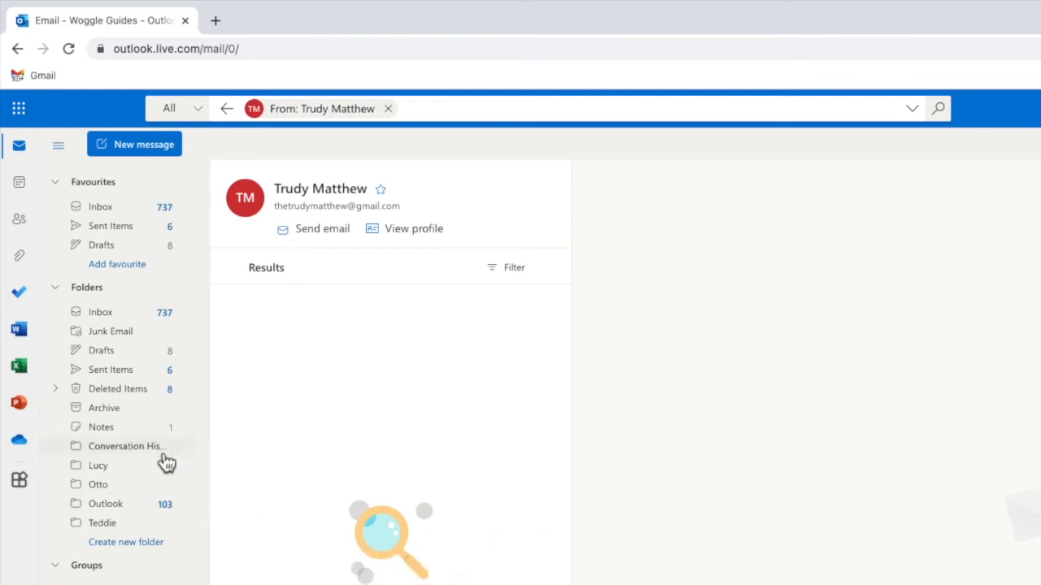
click(118, 389)
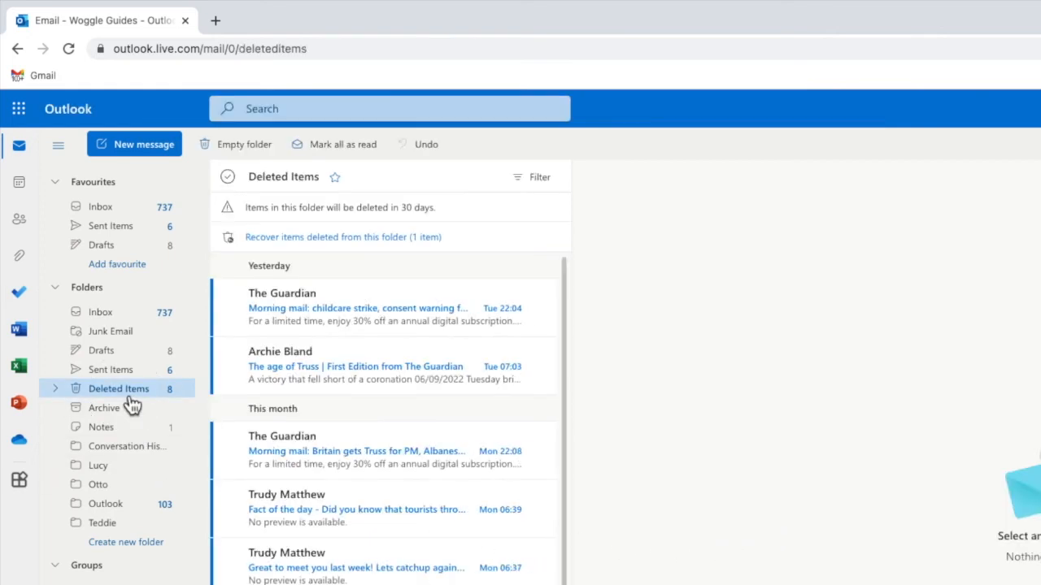